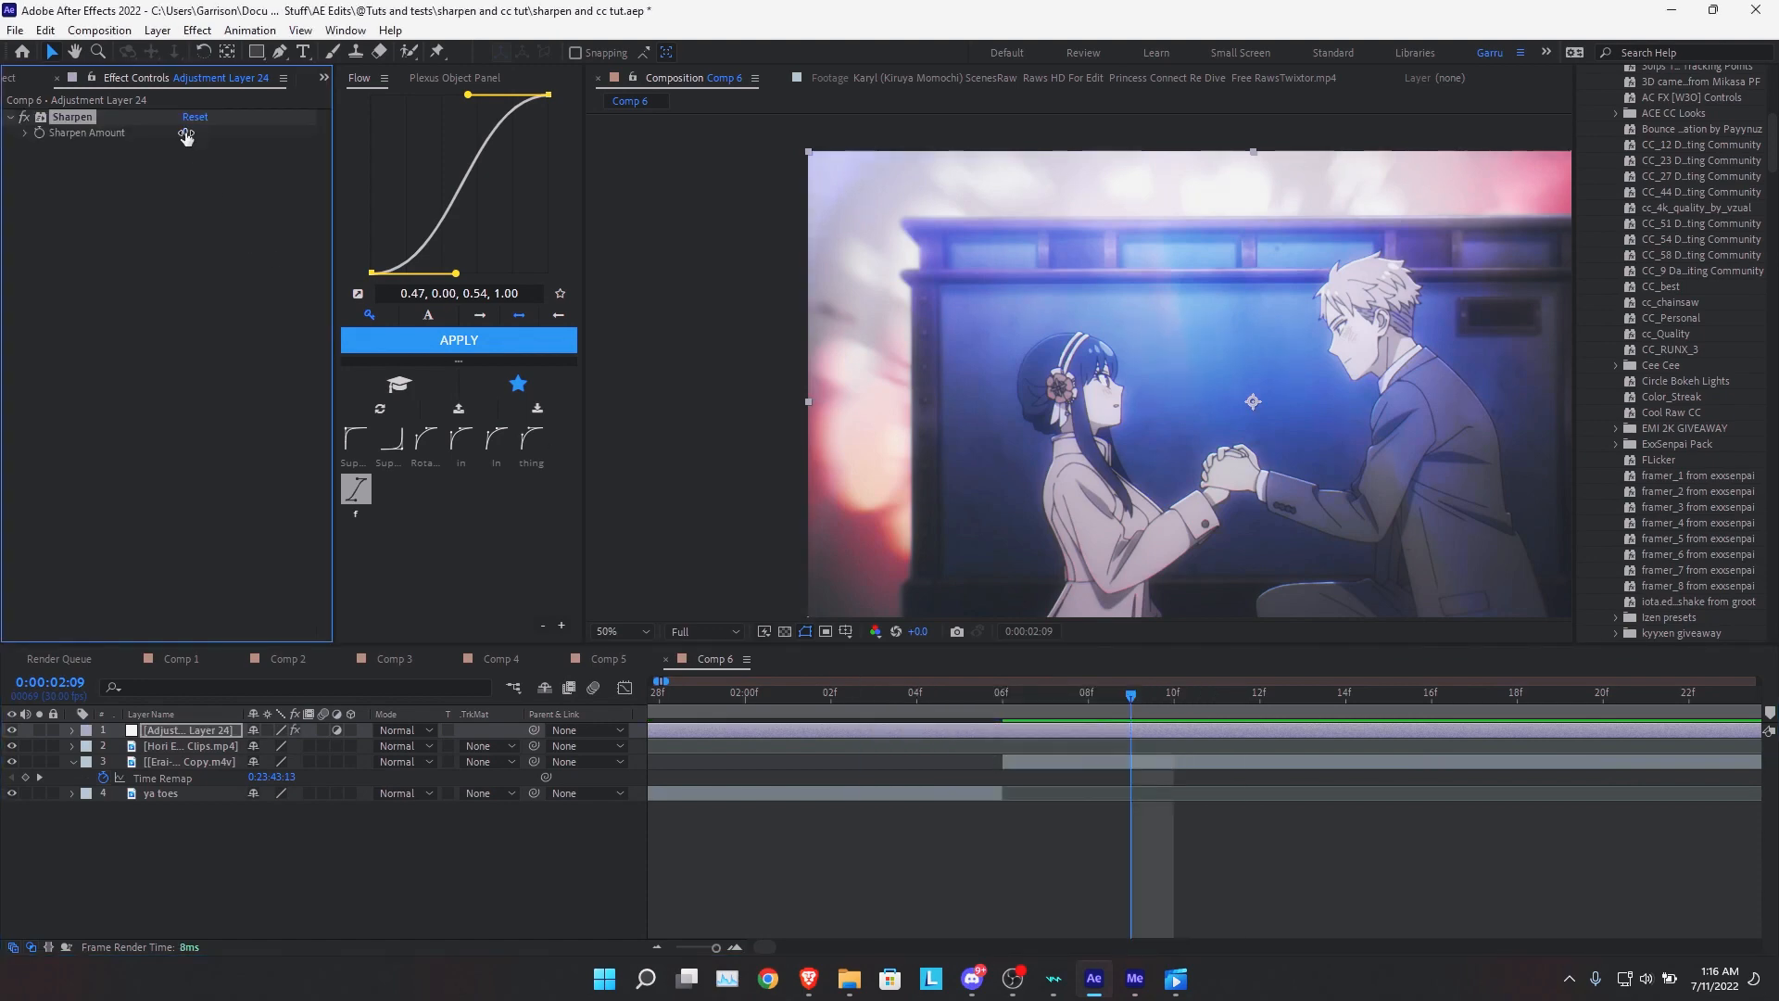
- Set Sharpen Amount to 50 and search 'uns' to apply Unsharp Mask
click(188, 133)
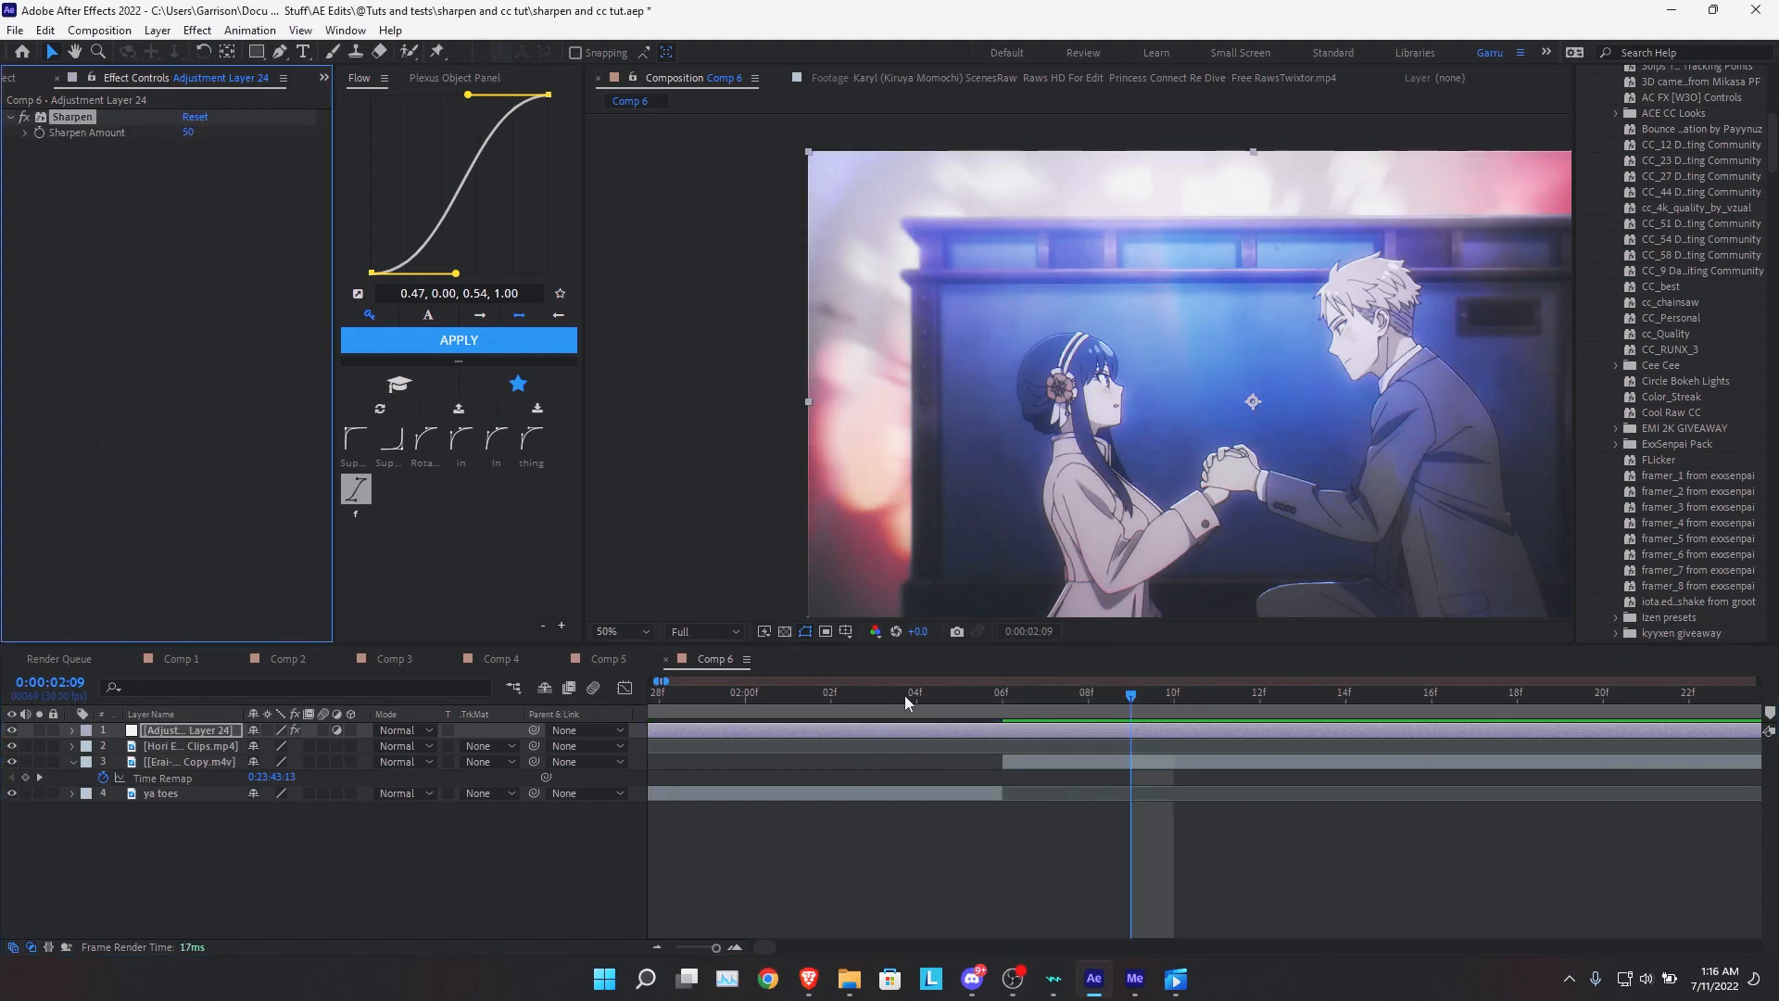
text(uns)
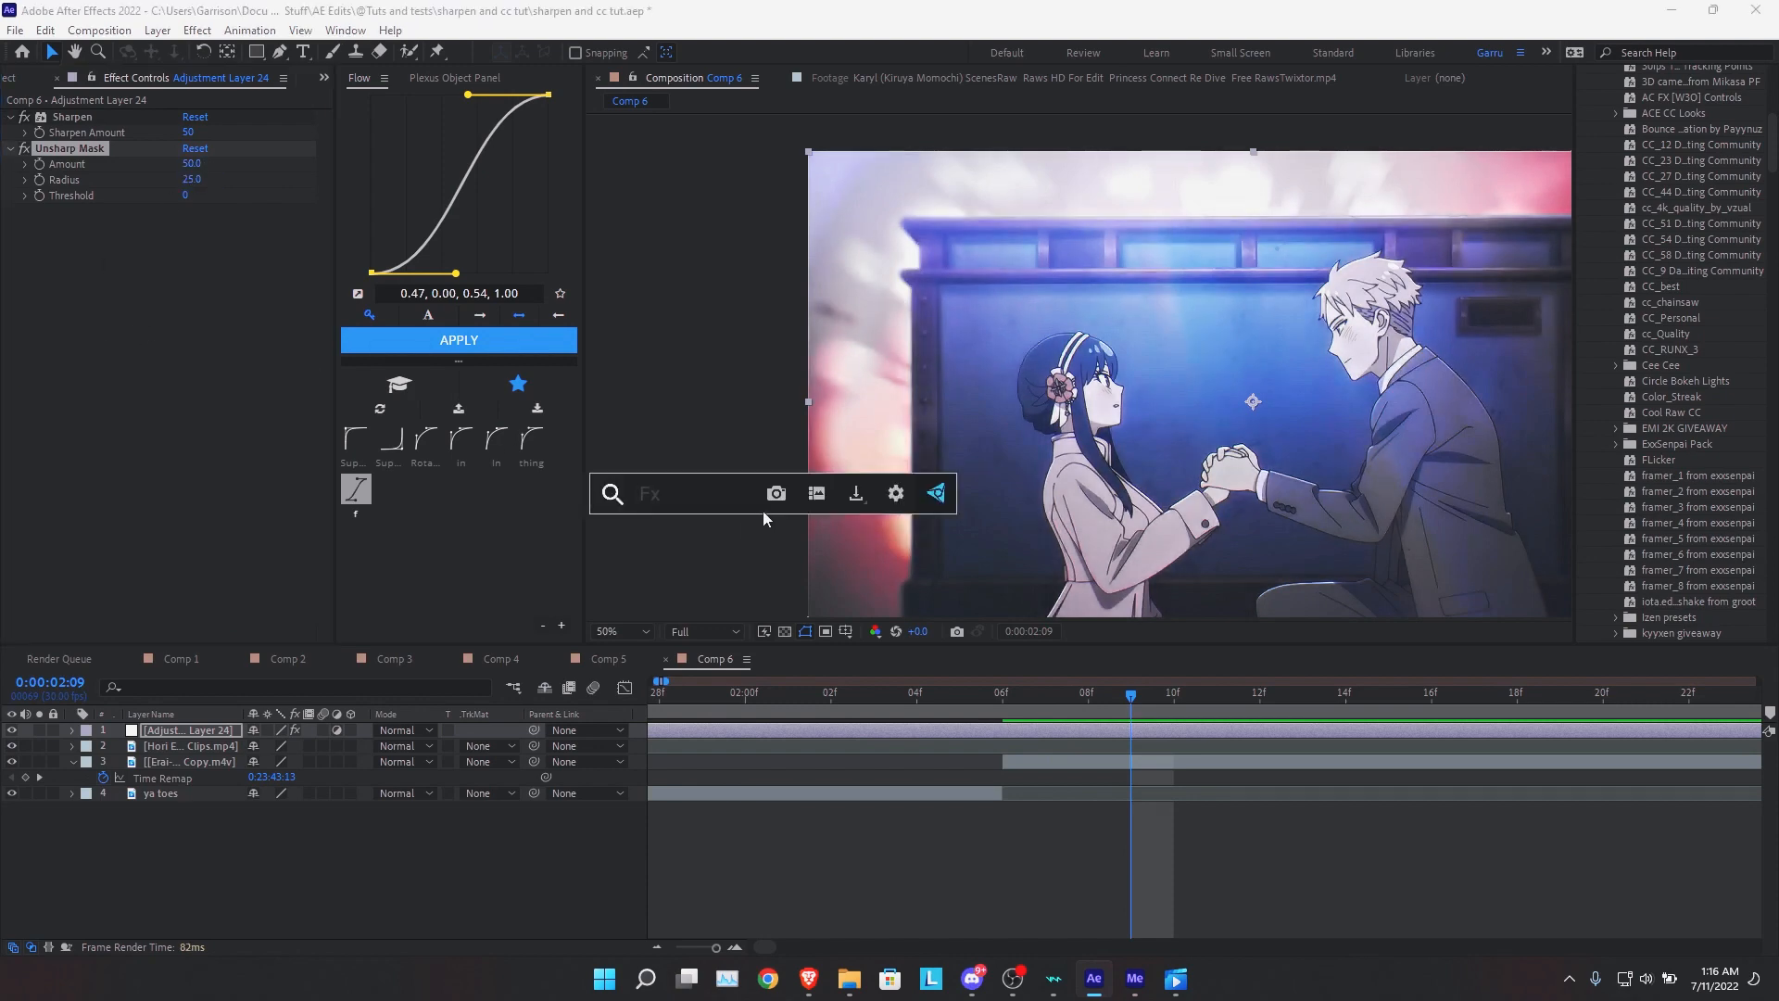
- Search 'deta' in FX Console and apply Detail-preserving Upscale to the layer
text(deta)
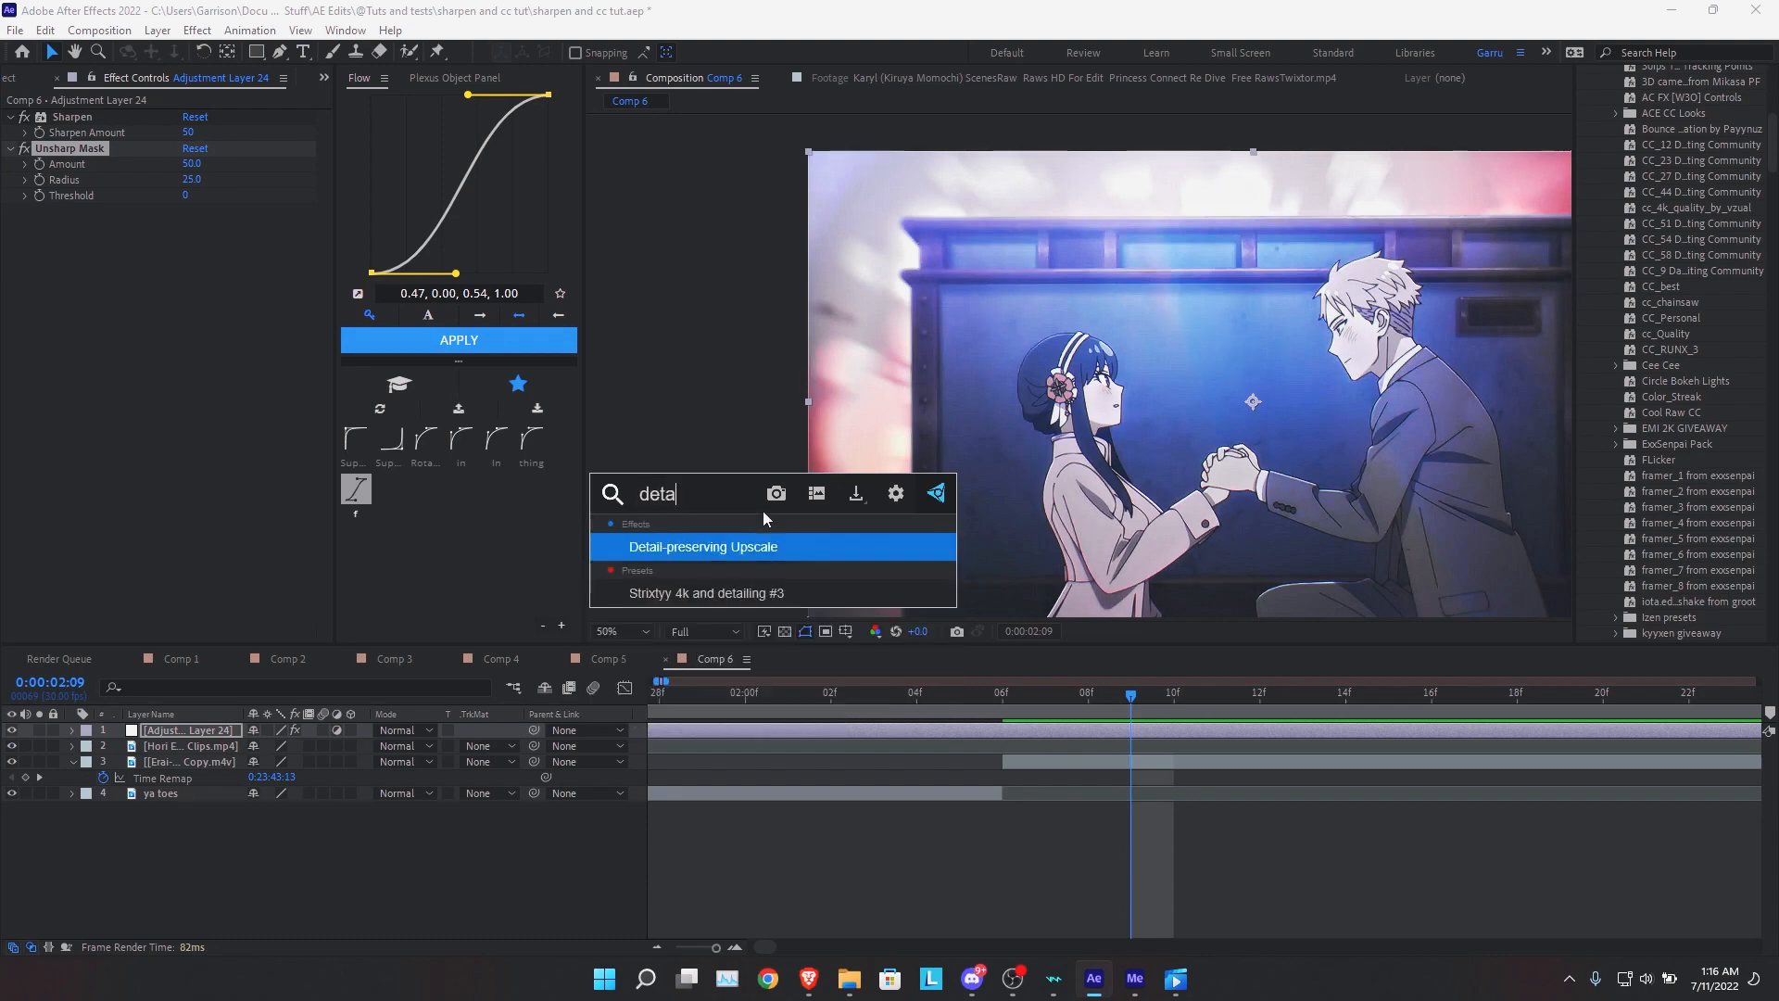
double_click(702, 545)
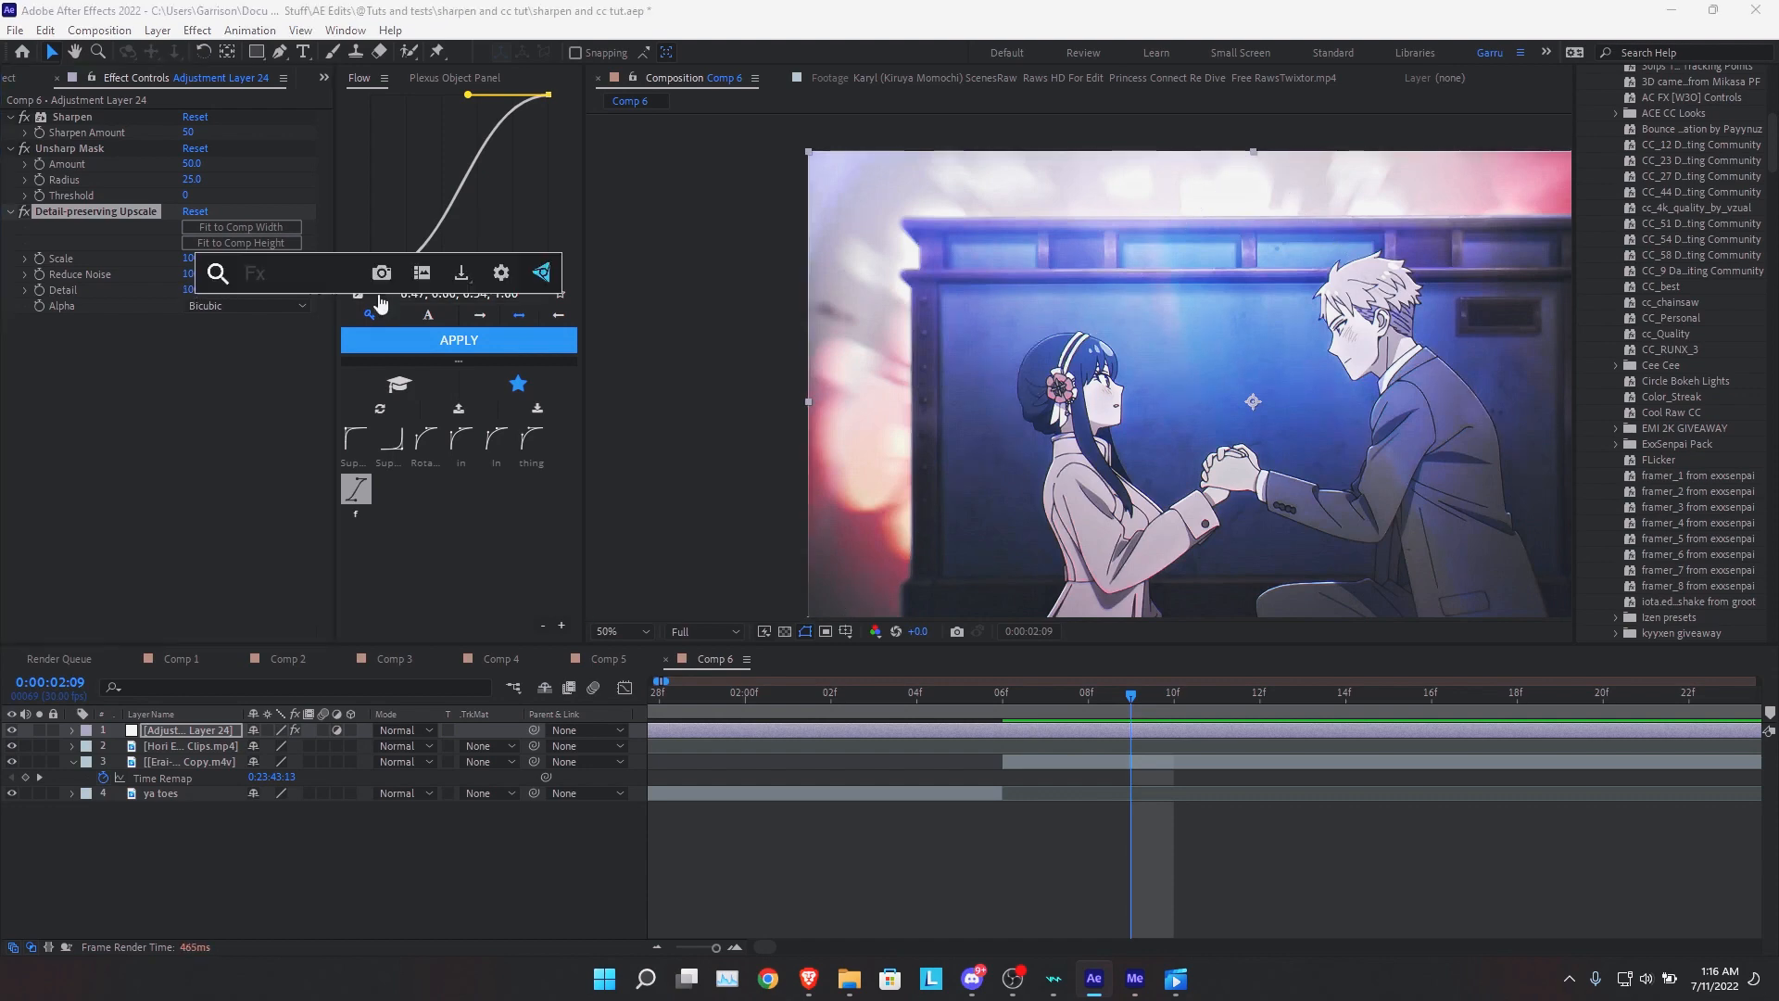
- Search 'inst' in FX Console to apply Red Giant Instant 4K as the fourth effect
text(inst)
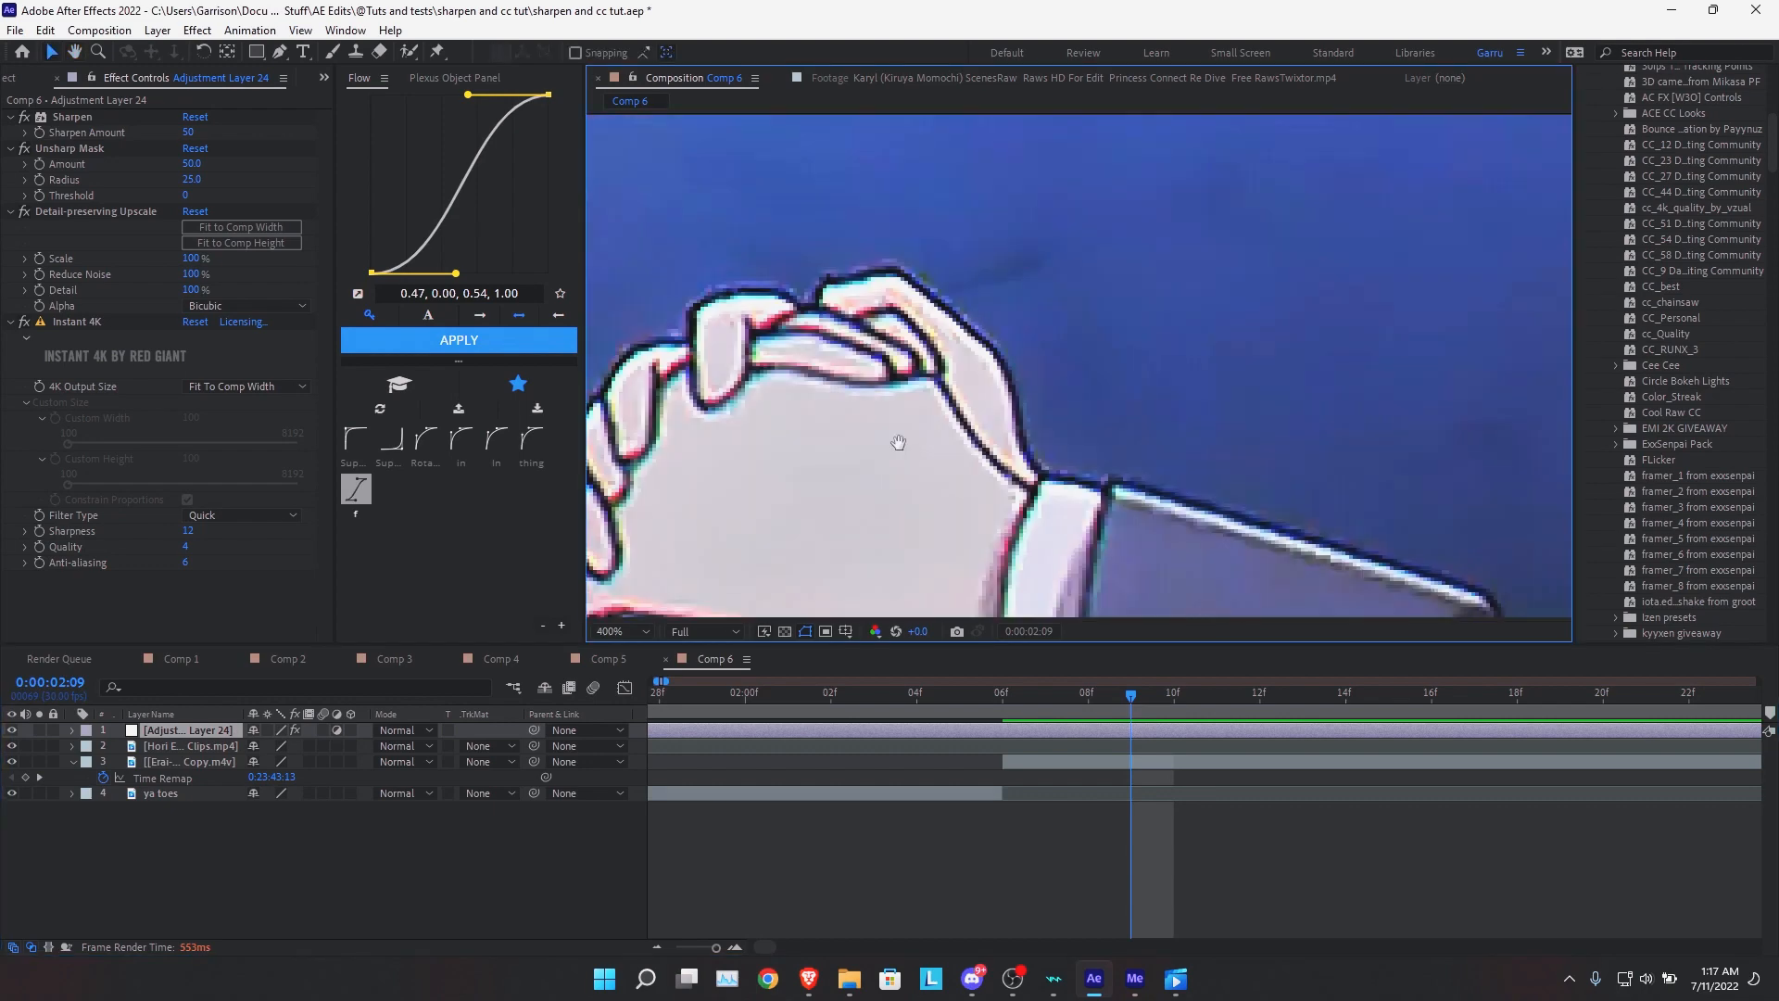
- Fit the Composition viewer to show the whole sharpened frame again
click(610, 631)
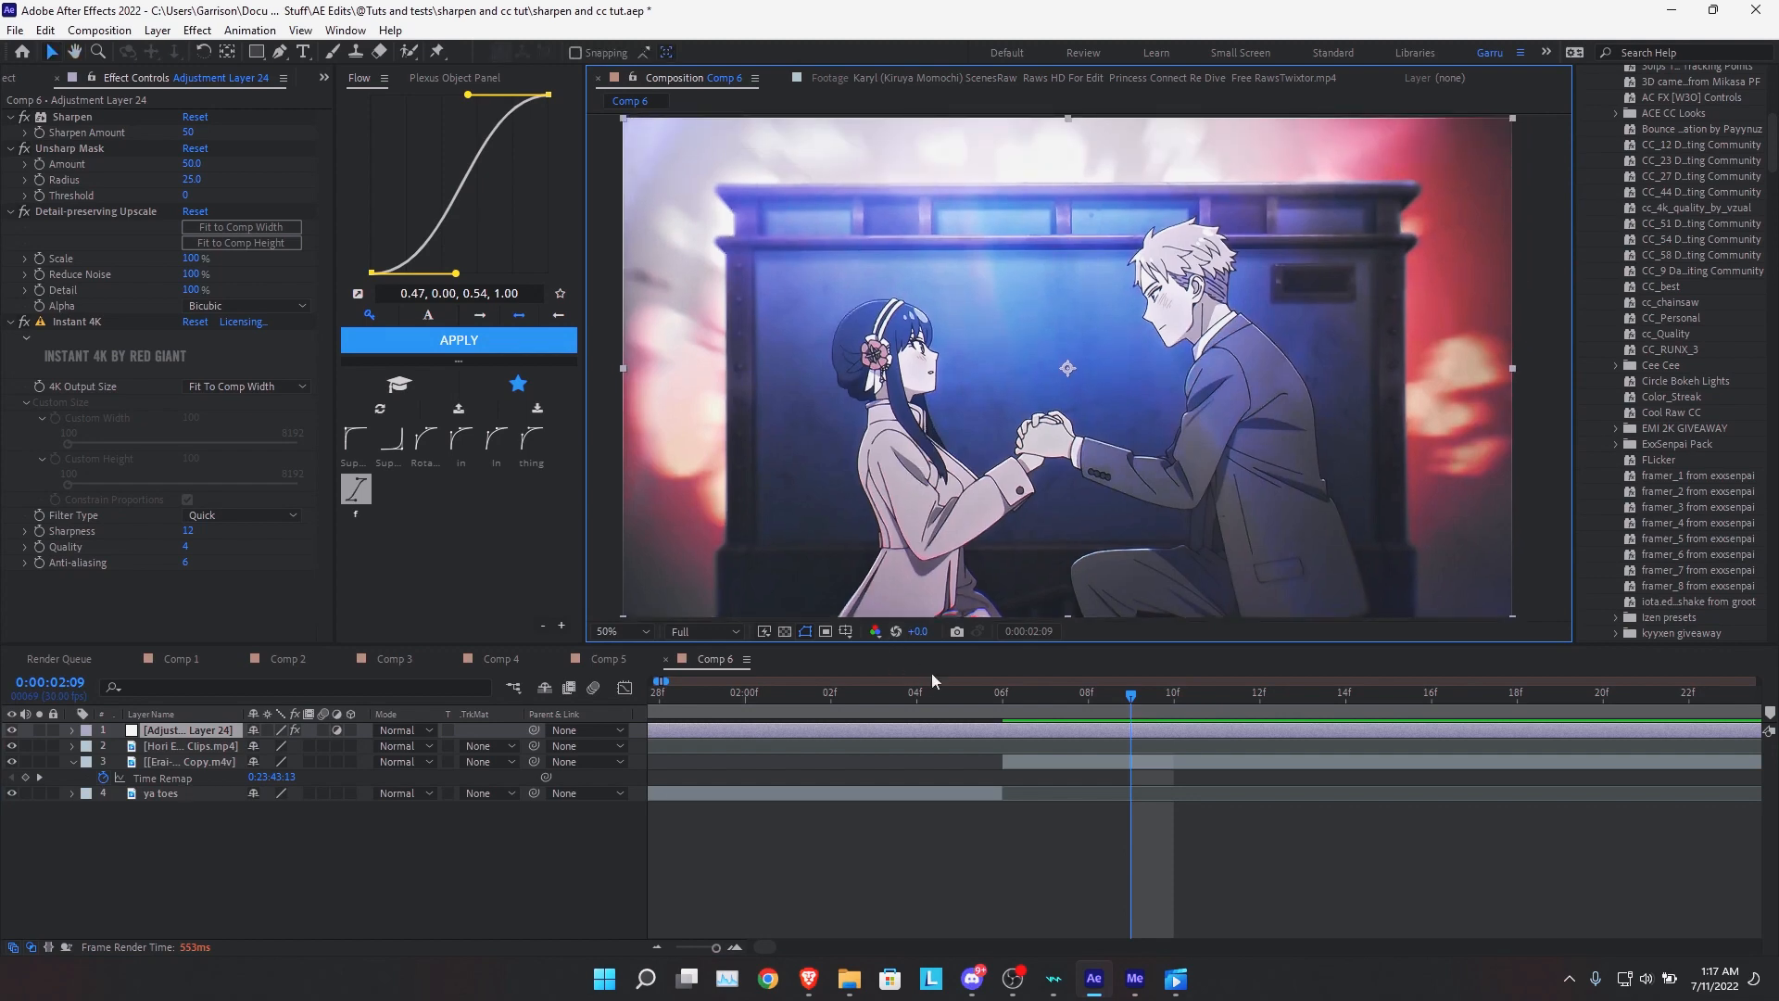
mouse_move(973, 670)
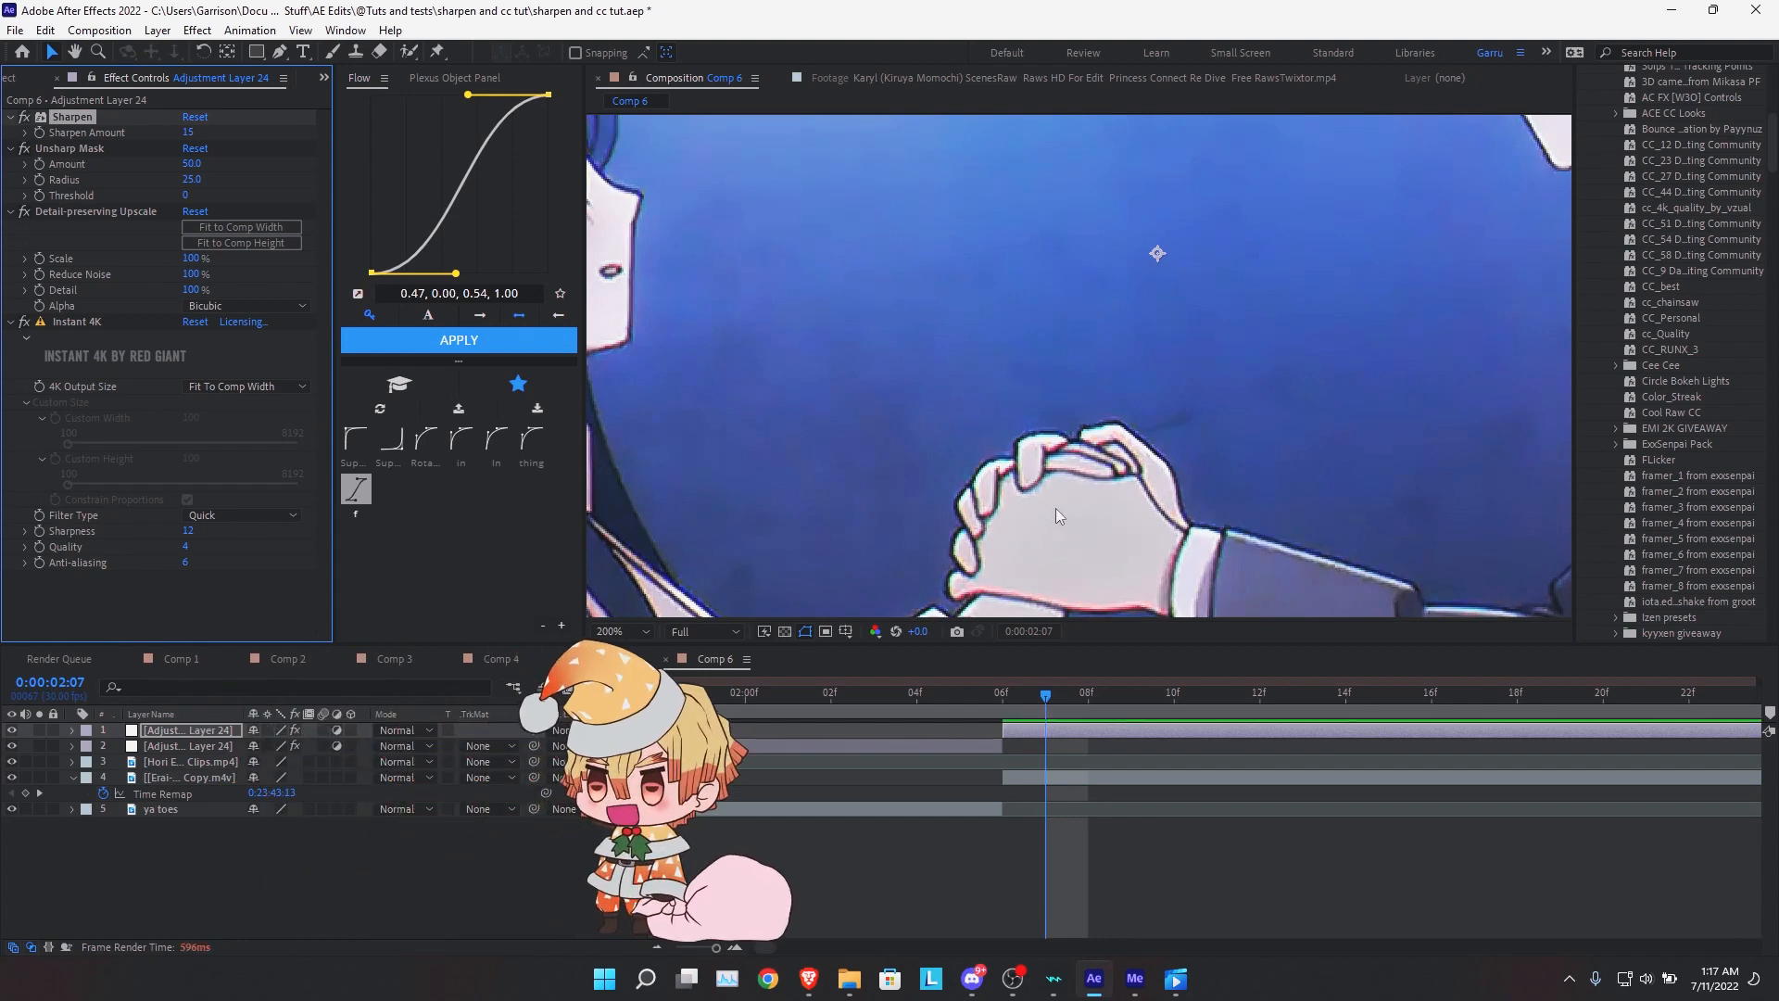
- Jump the current-time indicator back to 0:00:02:02 on the eye close-up
click(619, 630)
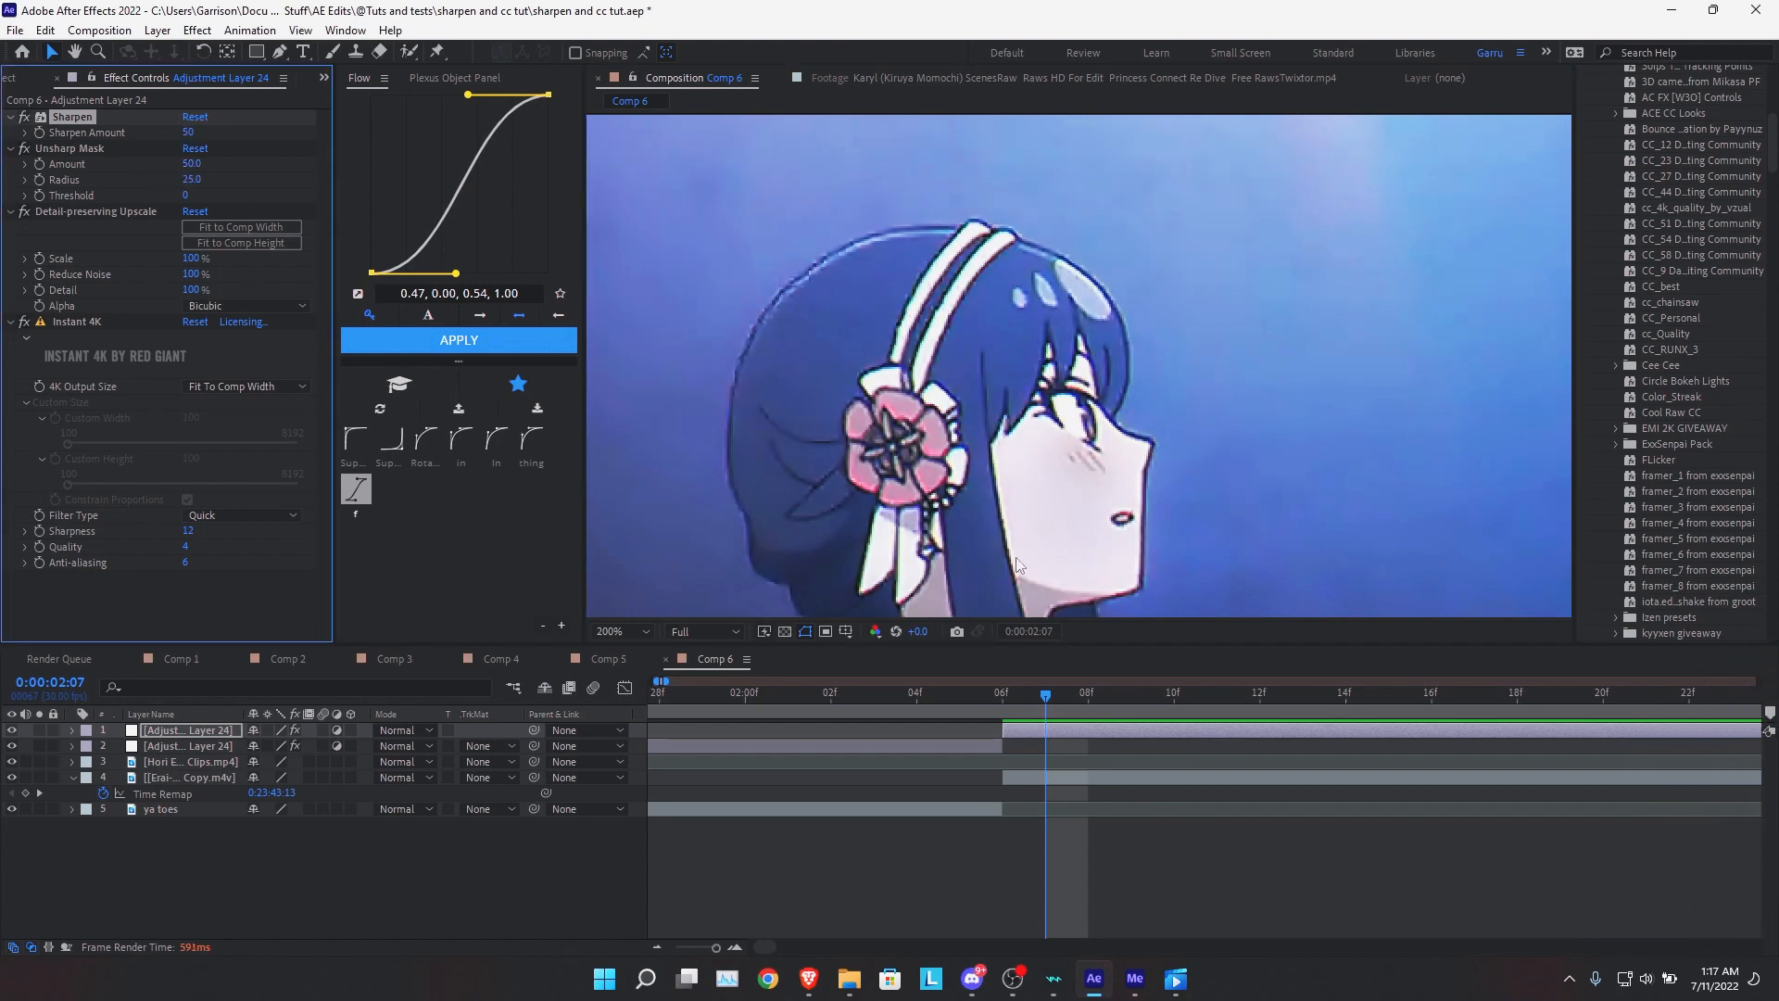
click(828, 693)
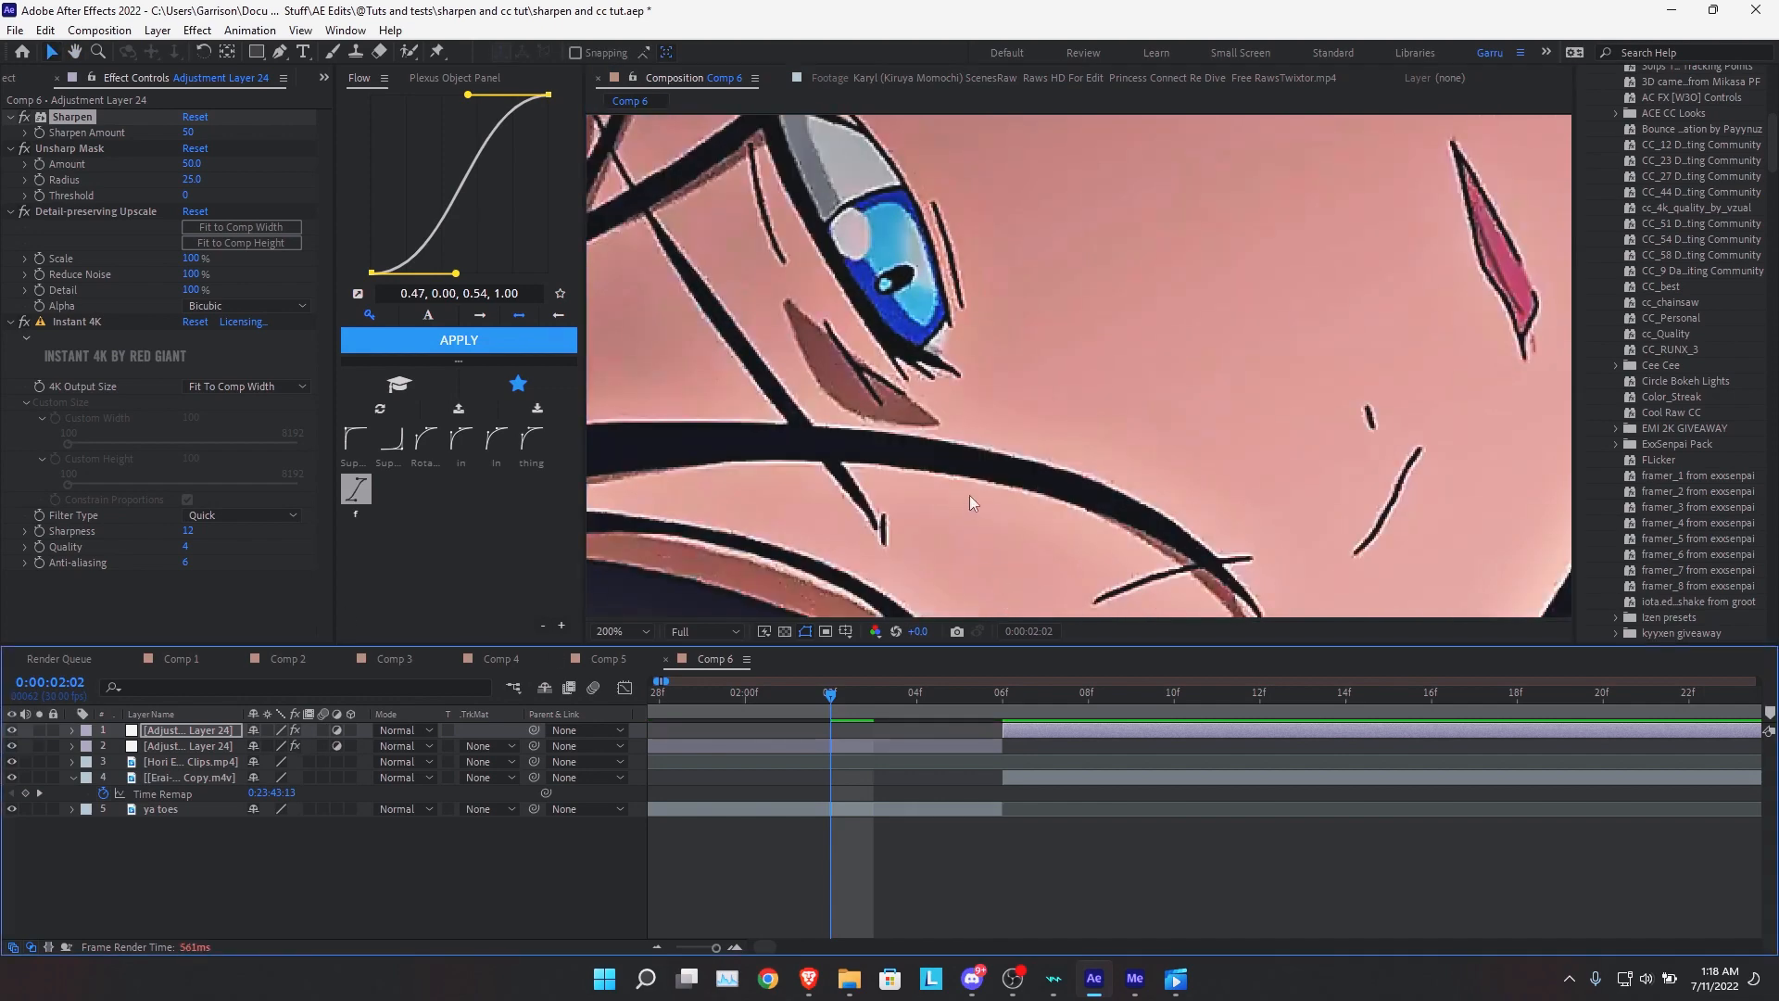
mouse_move(1169, 556)
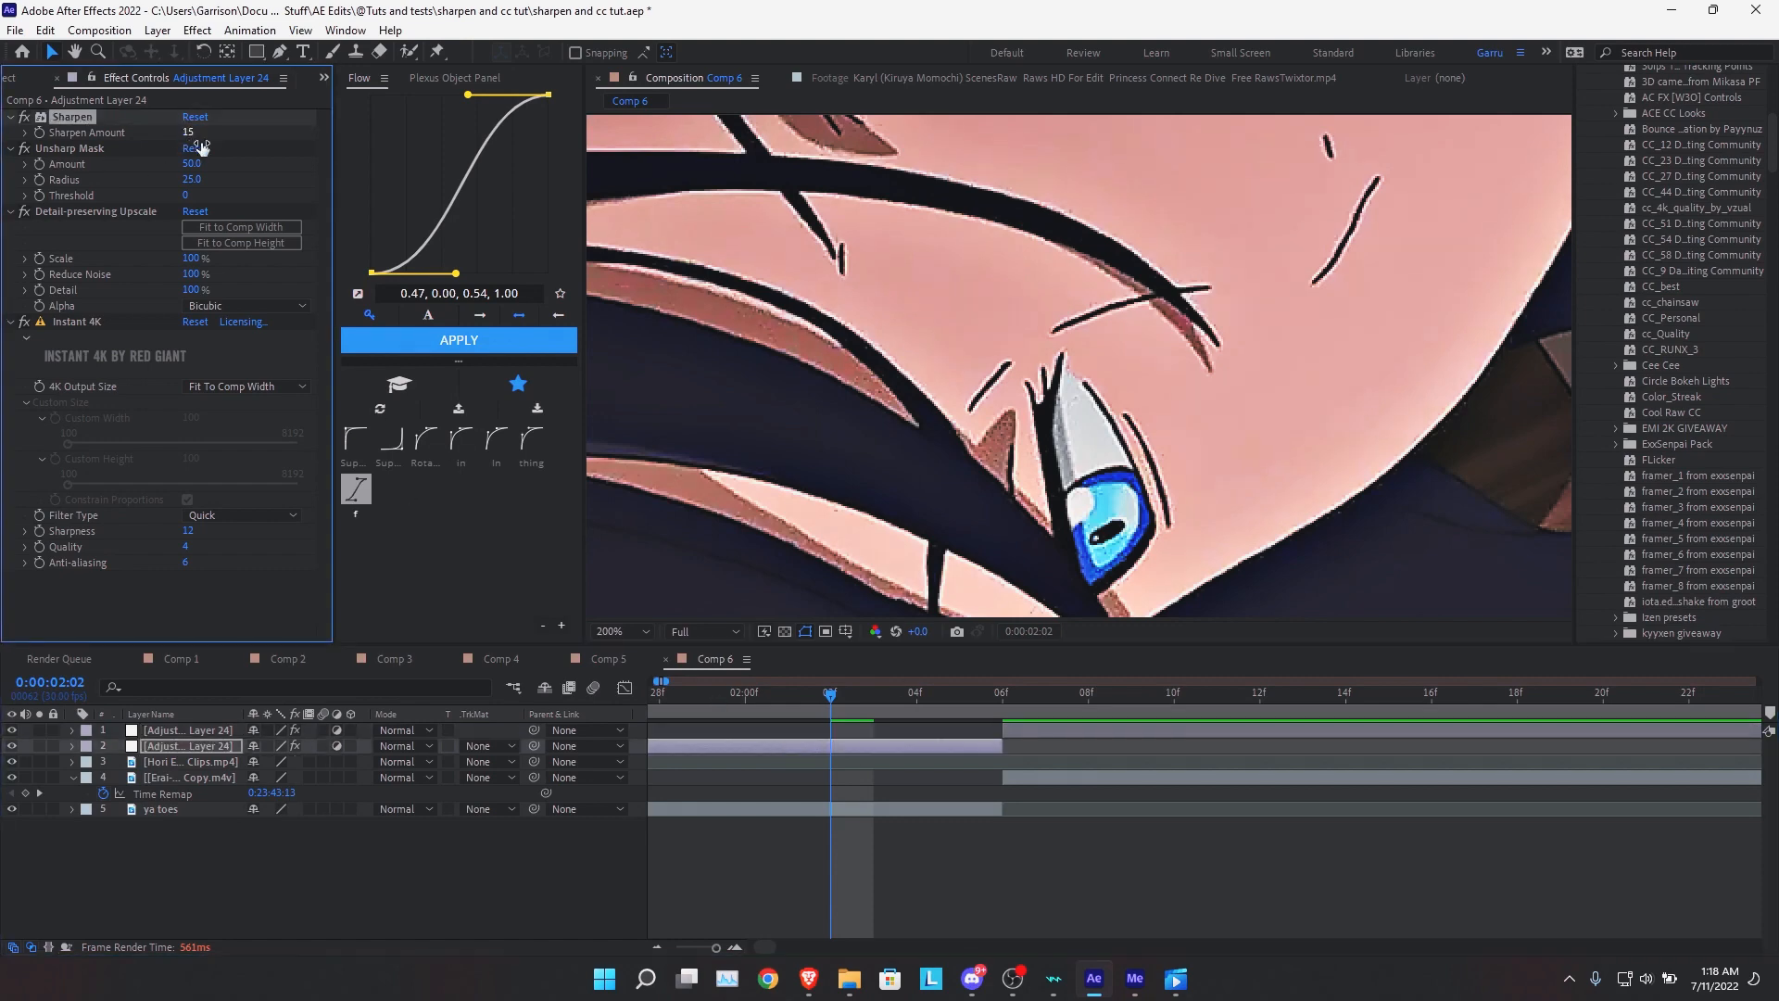
click(616, 630)
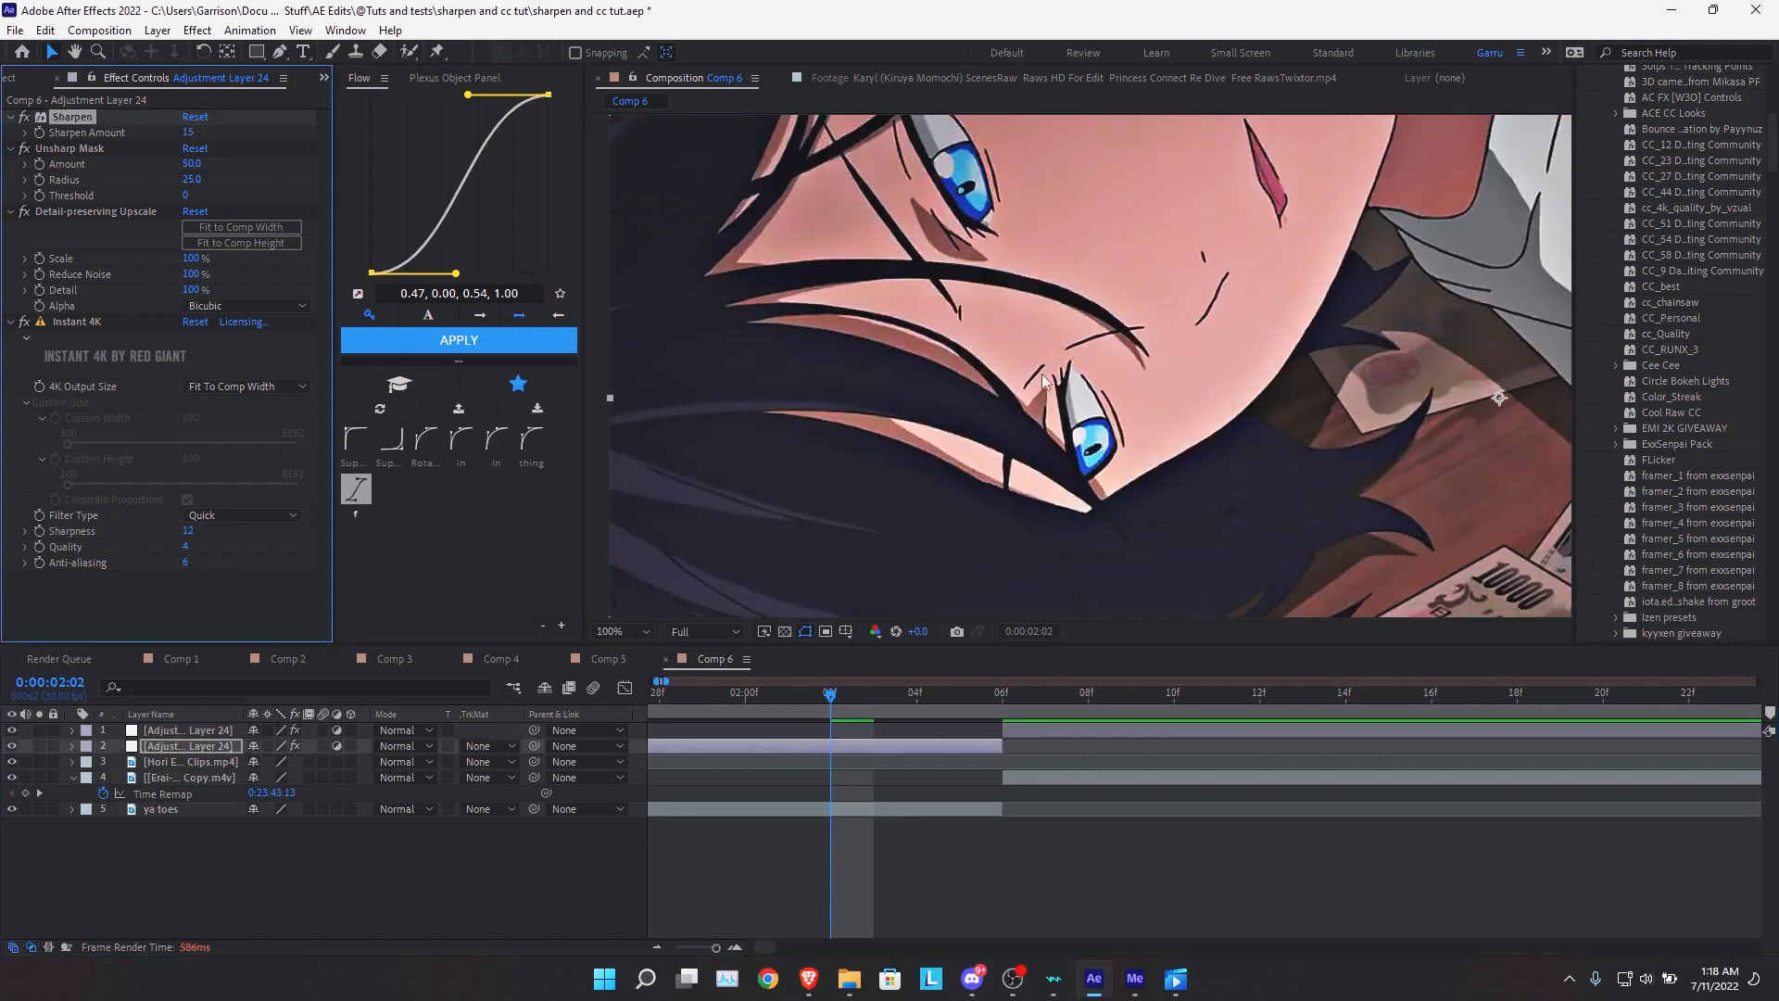
click(613, 630)
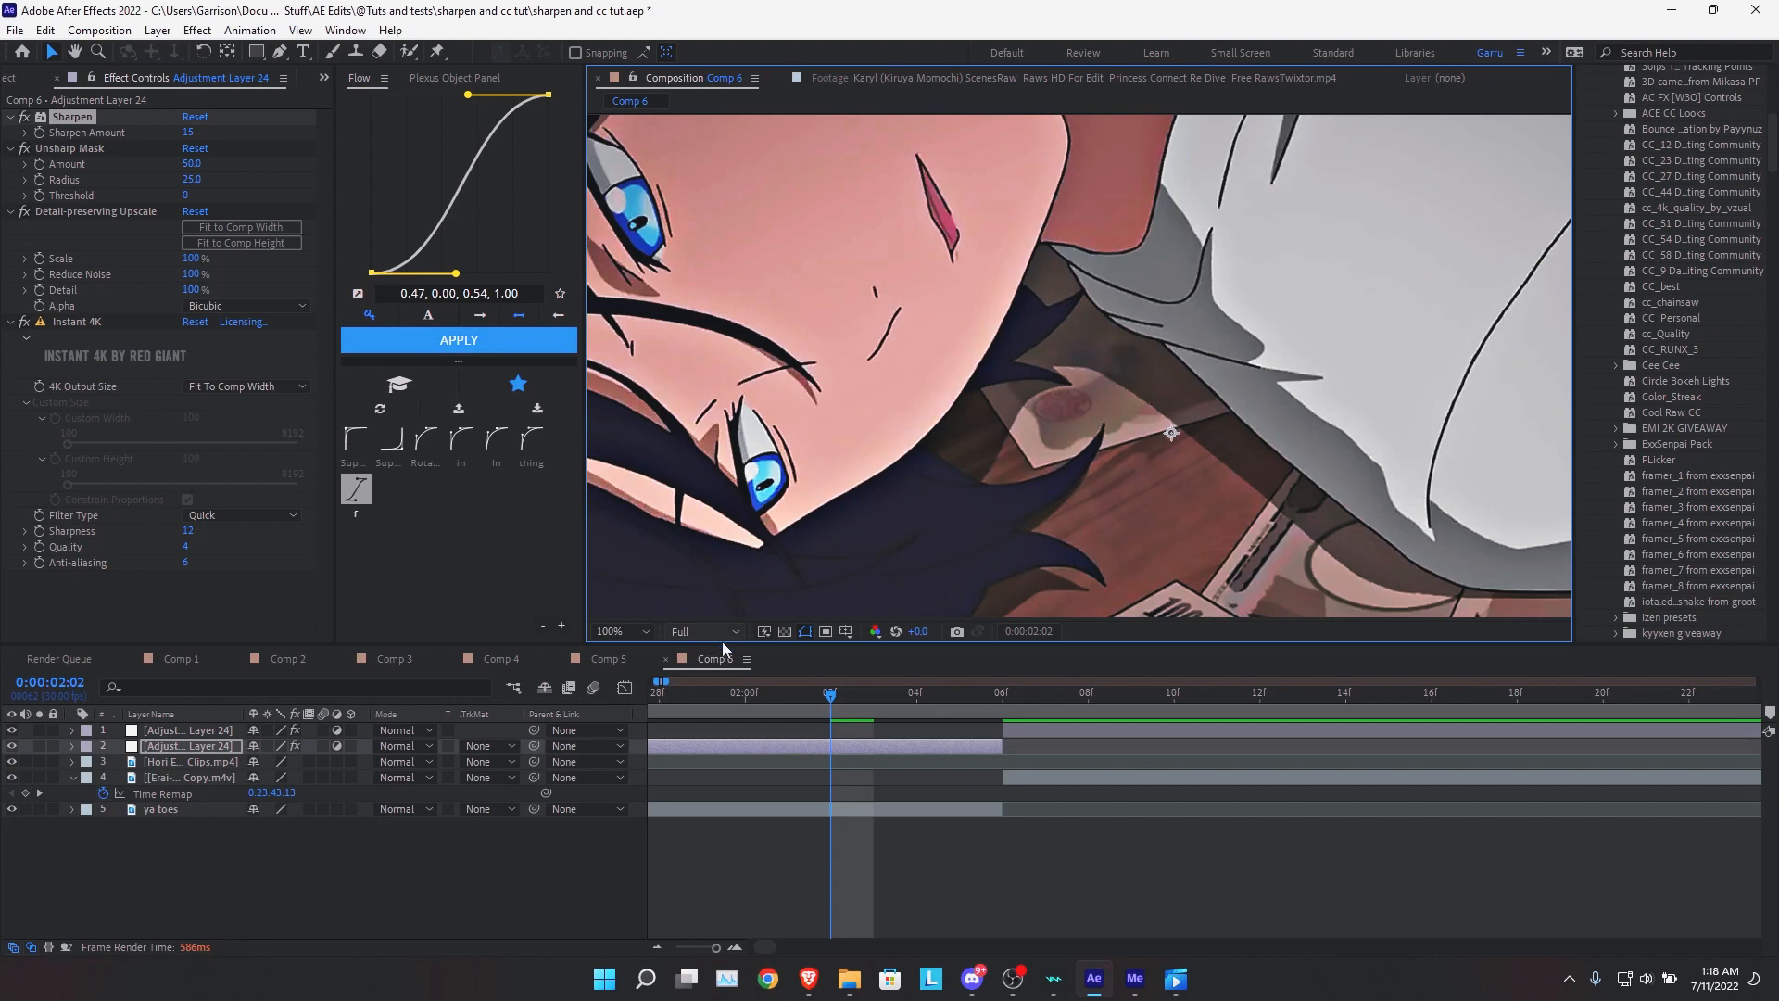
click(610, 630)
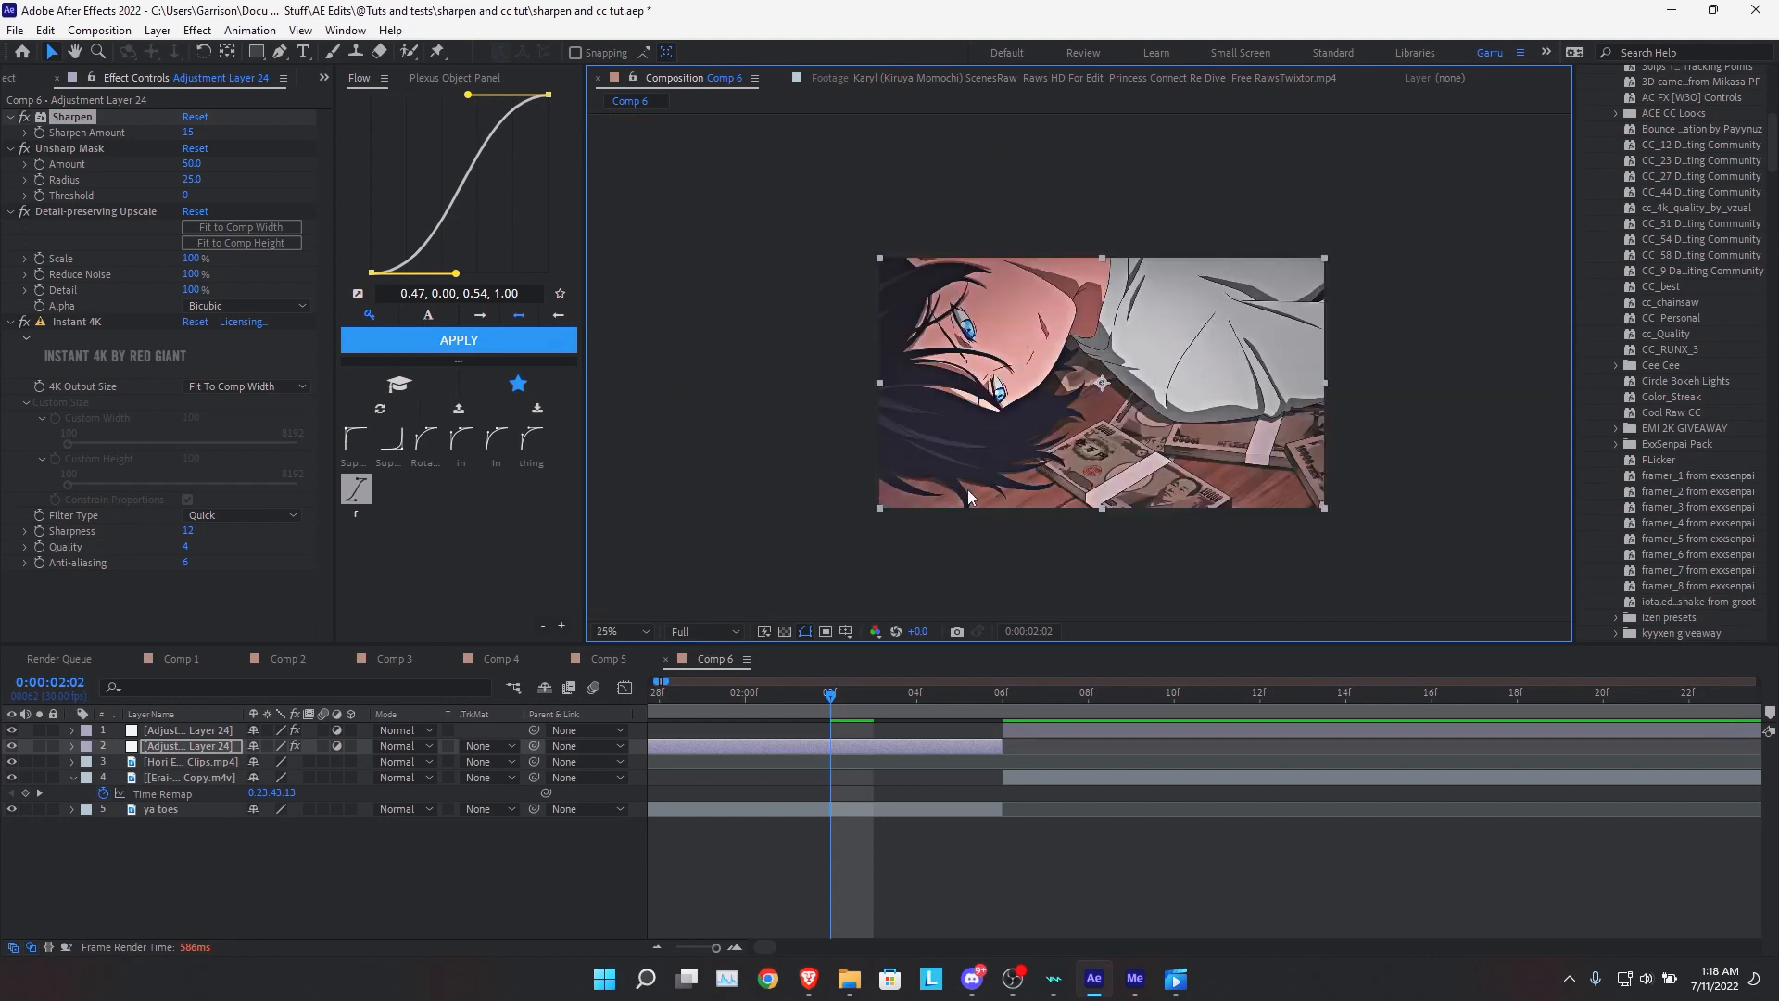
click(613, 630)
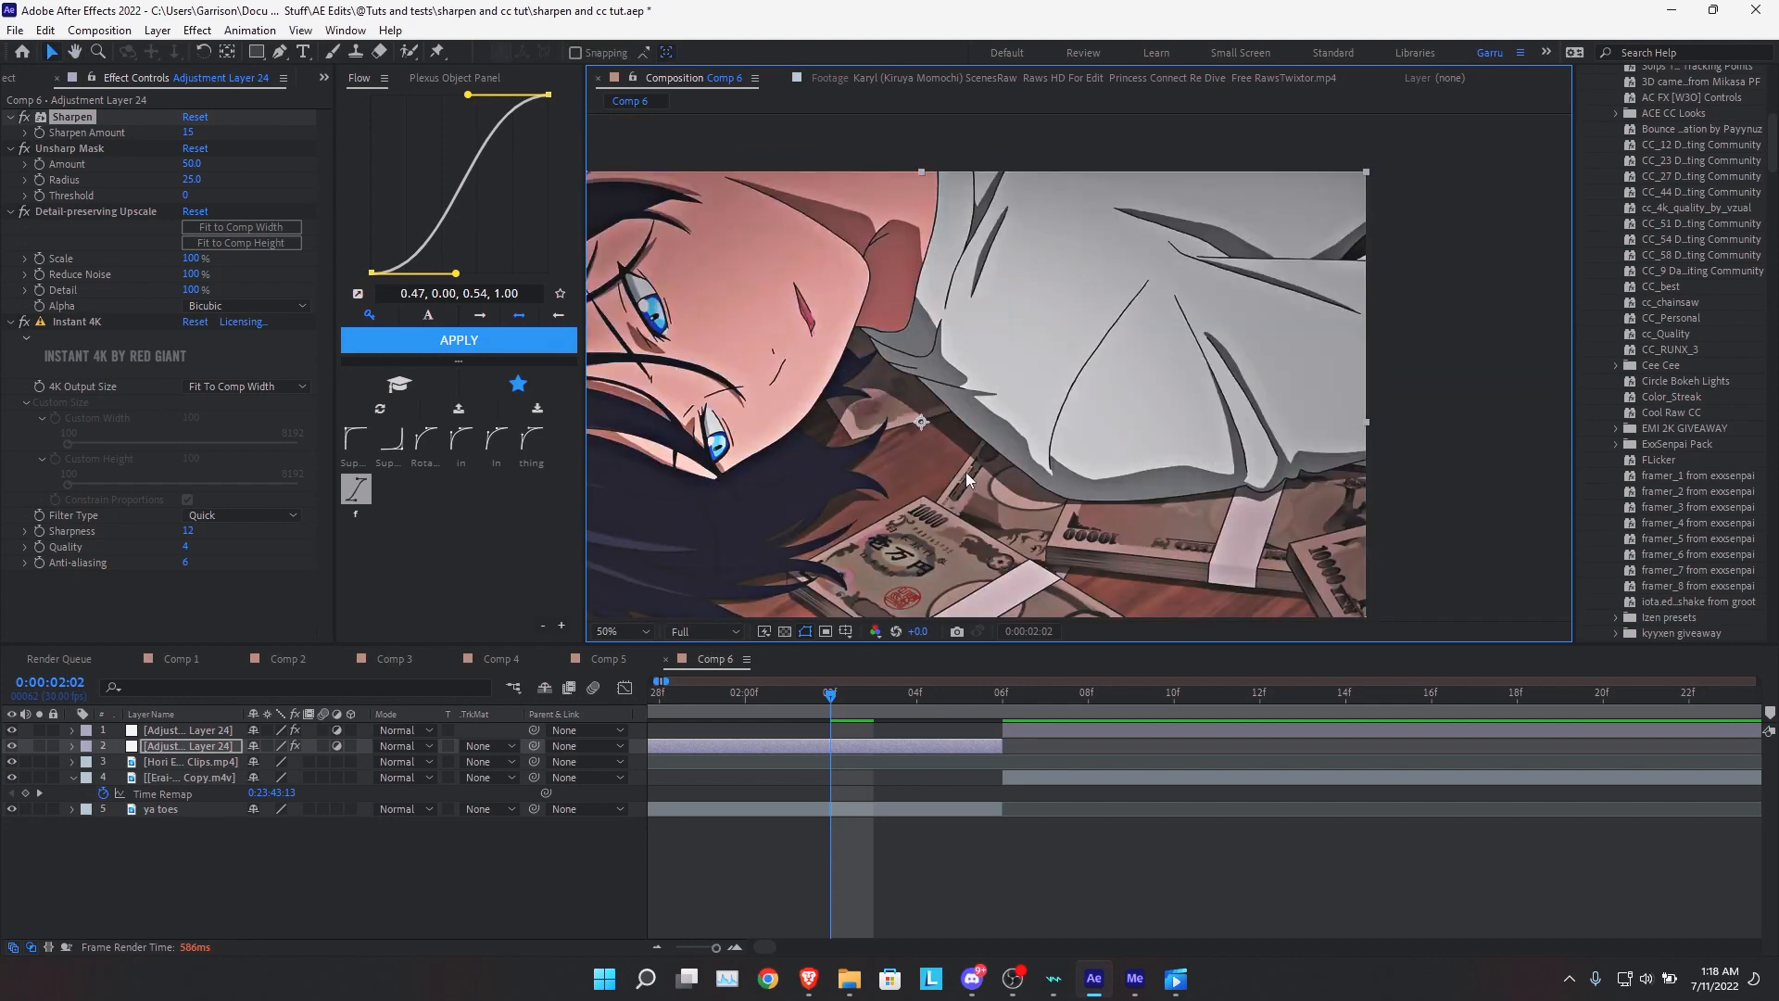
mouse_move(936, 471)
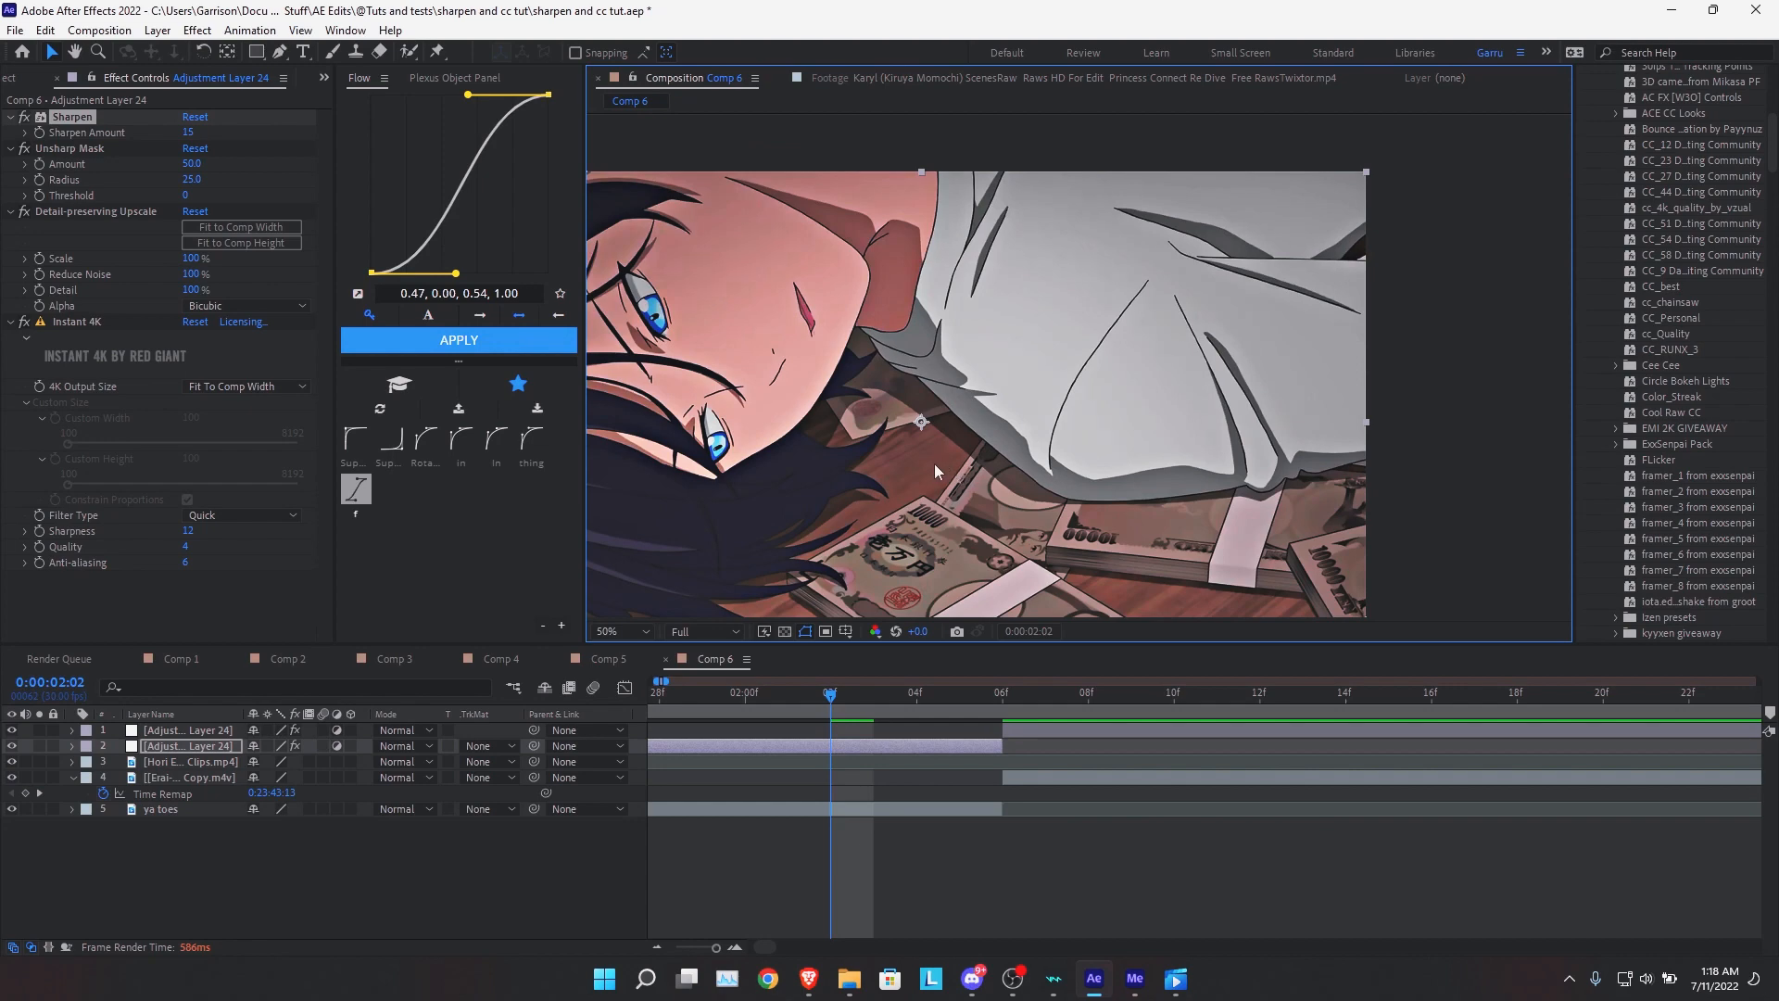
mouse_move(921, 465)
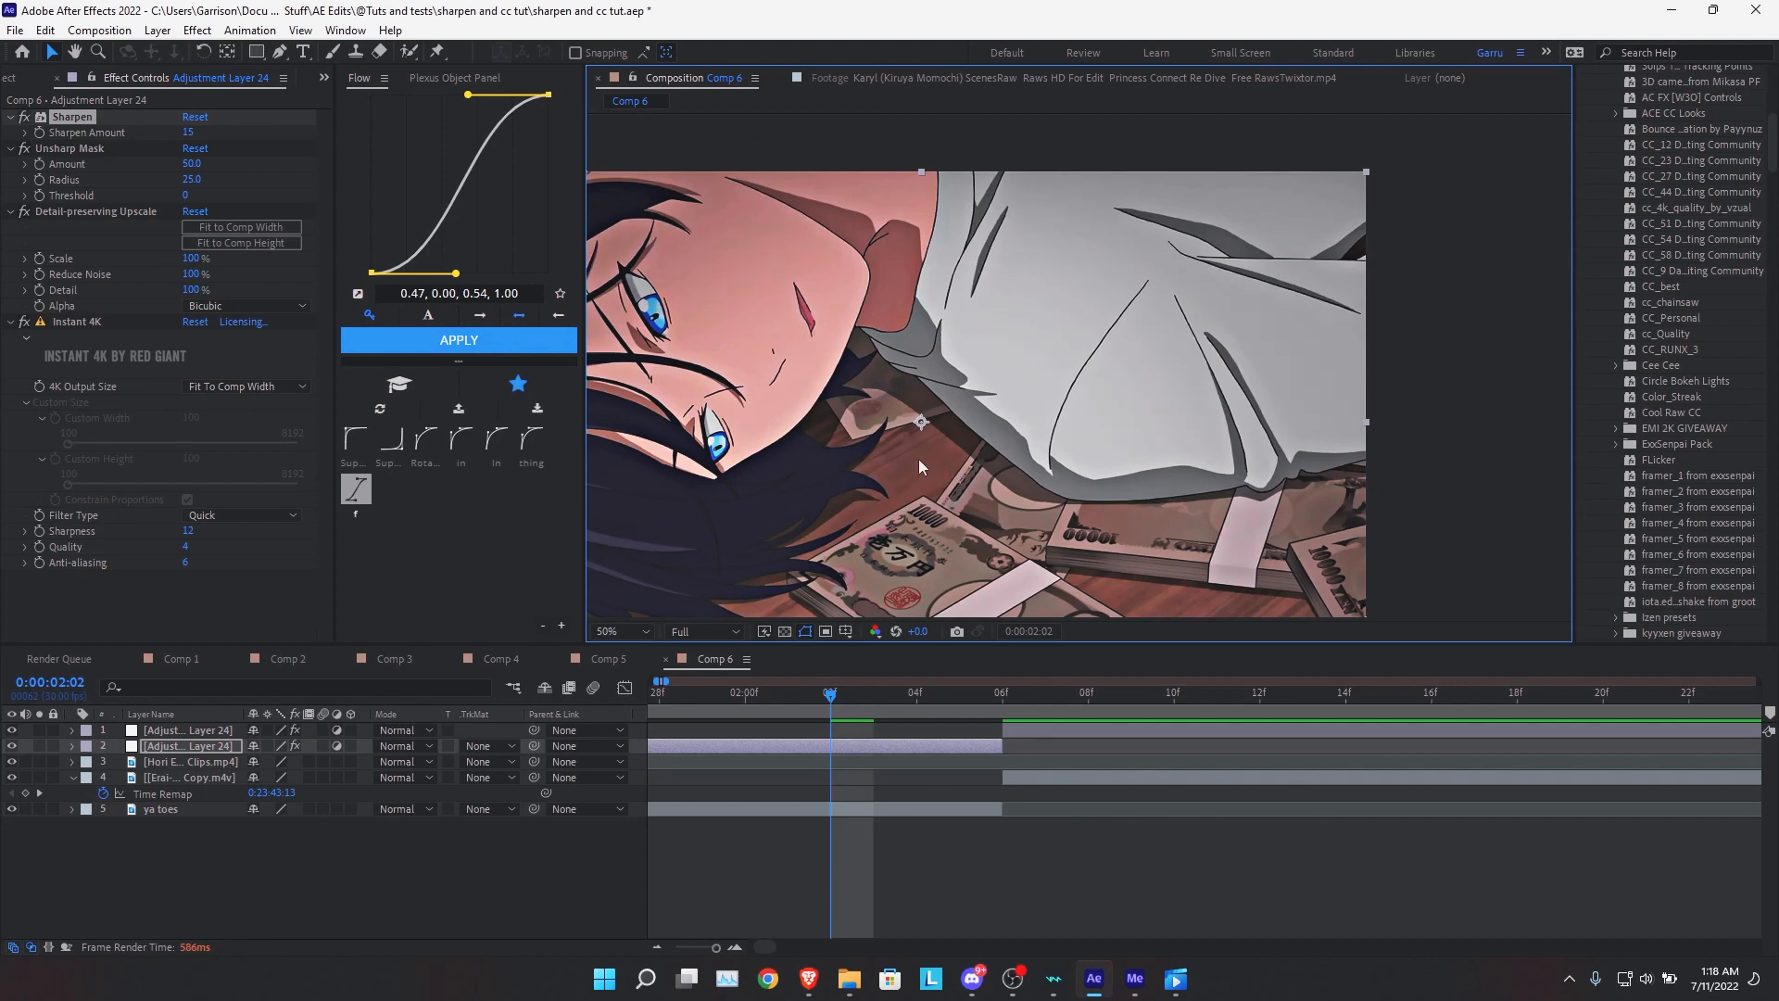
mouse_move(926, 486)
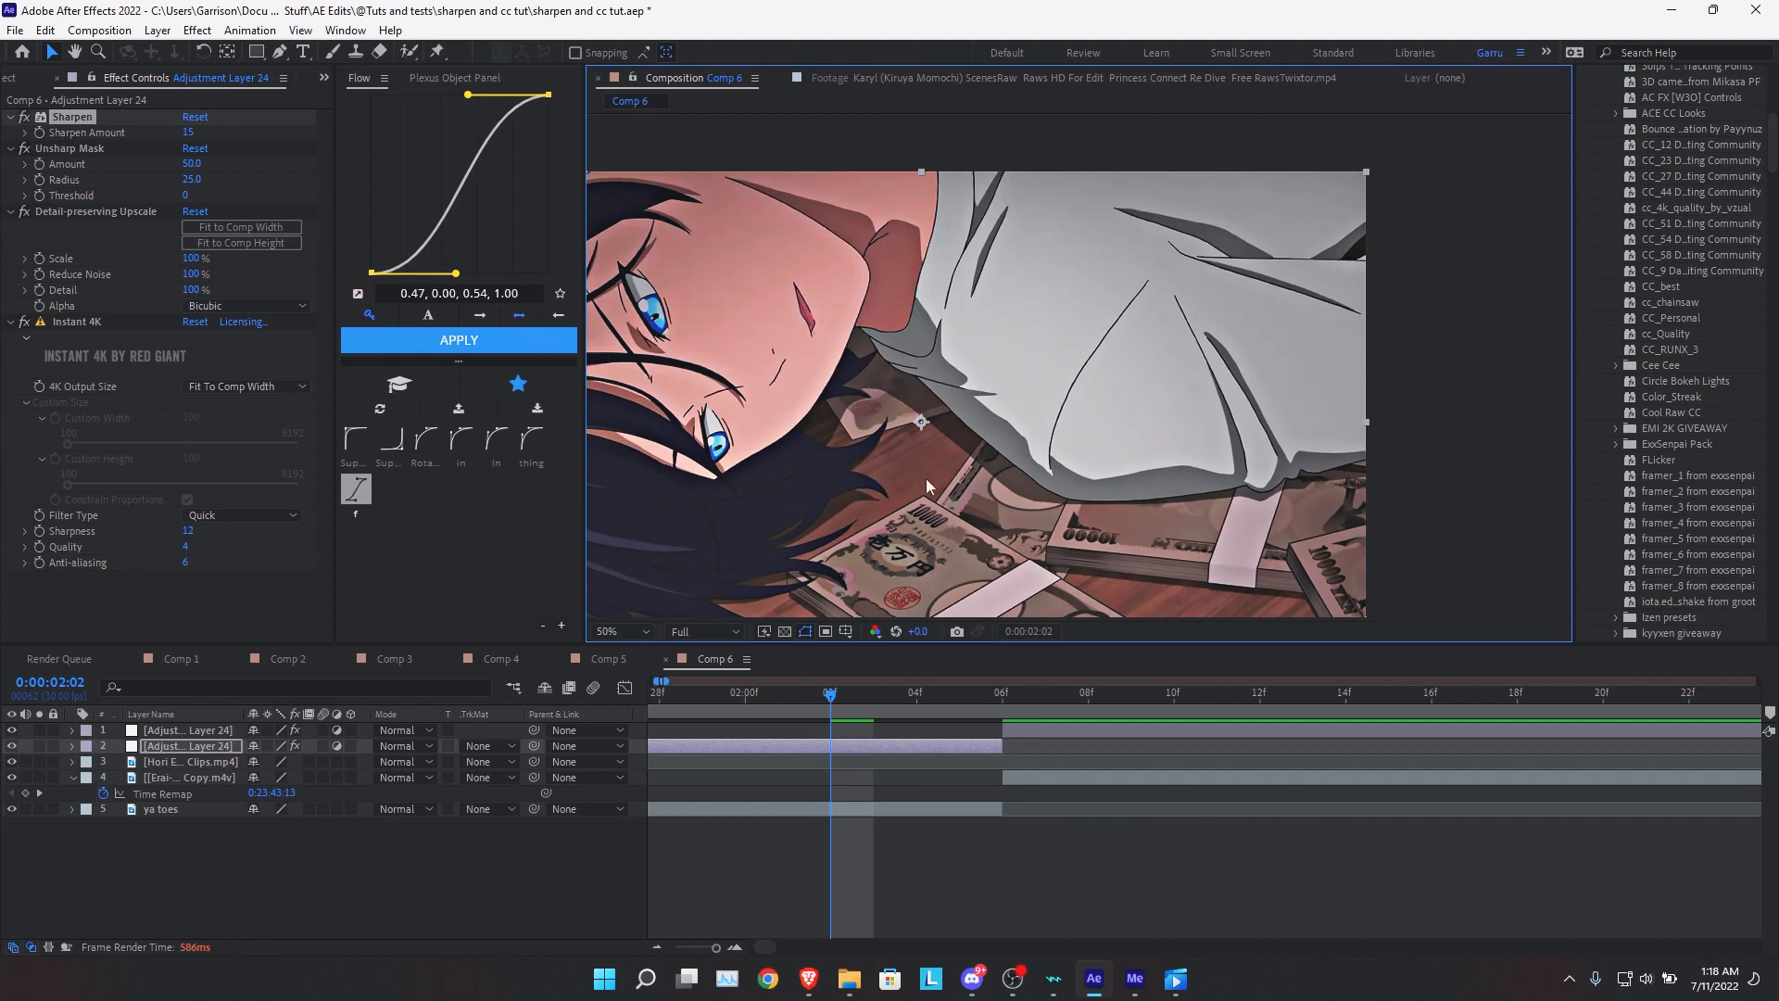